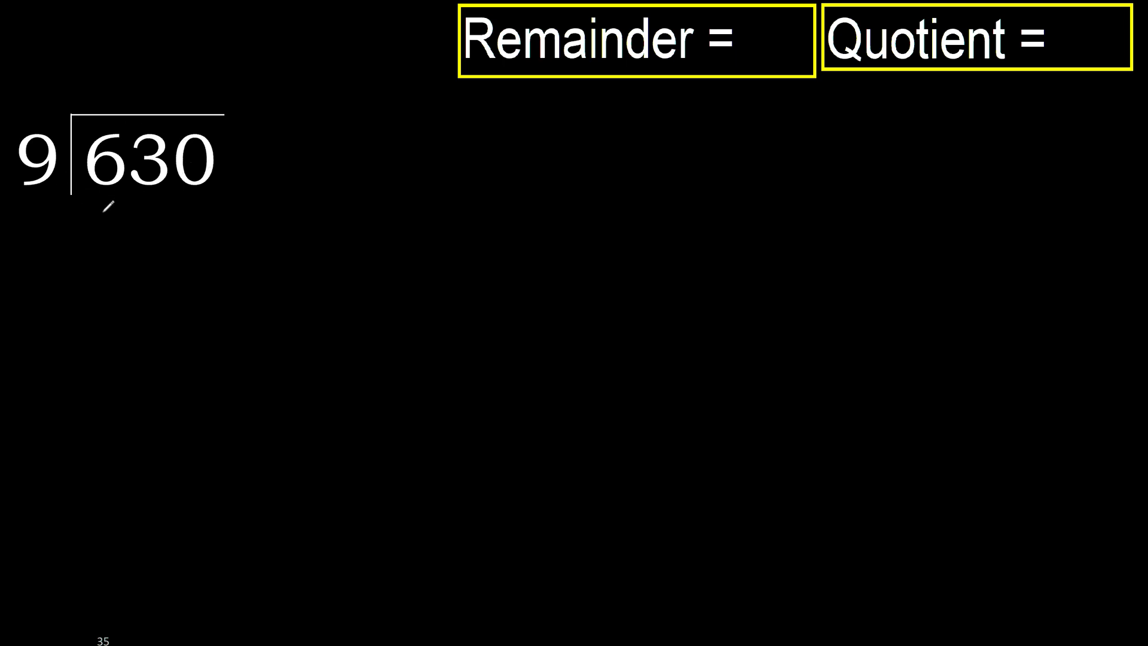
Ink a yellow 7 above the bar and 63 beneath the dividend 630
{"action": "left_click_drag", "start_coordinate": [44, 198], "coordinate": [106, 197]}
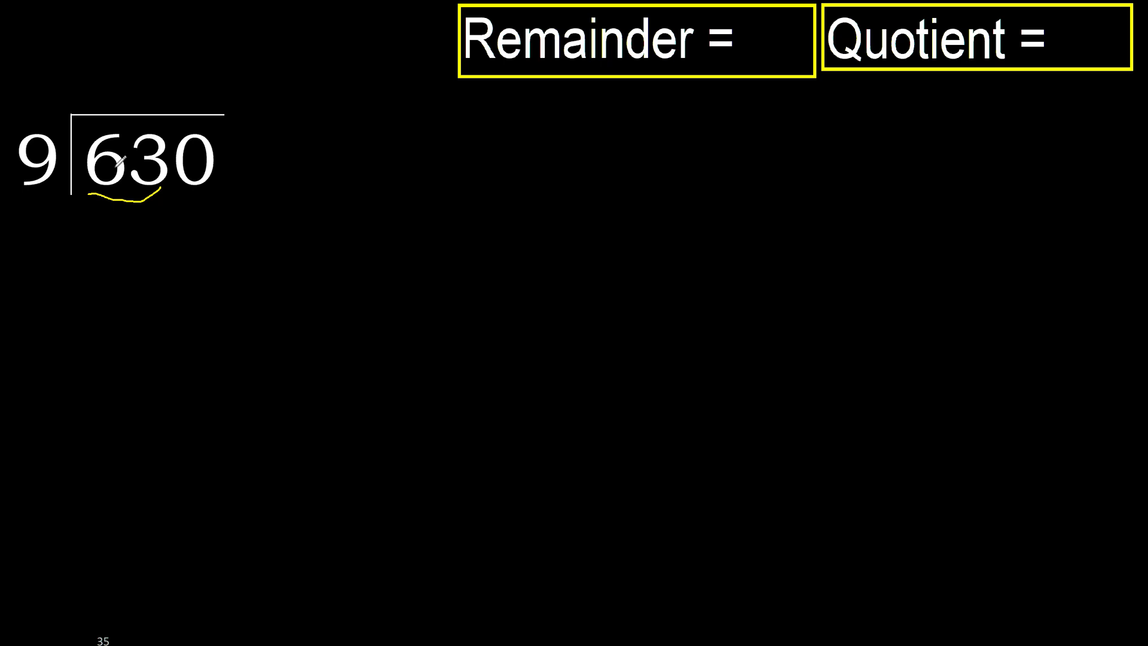
{"action": "left_click_drag", "start_coordinate": [55, 172], "coordinate": [113, 99]}
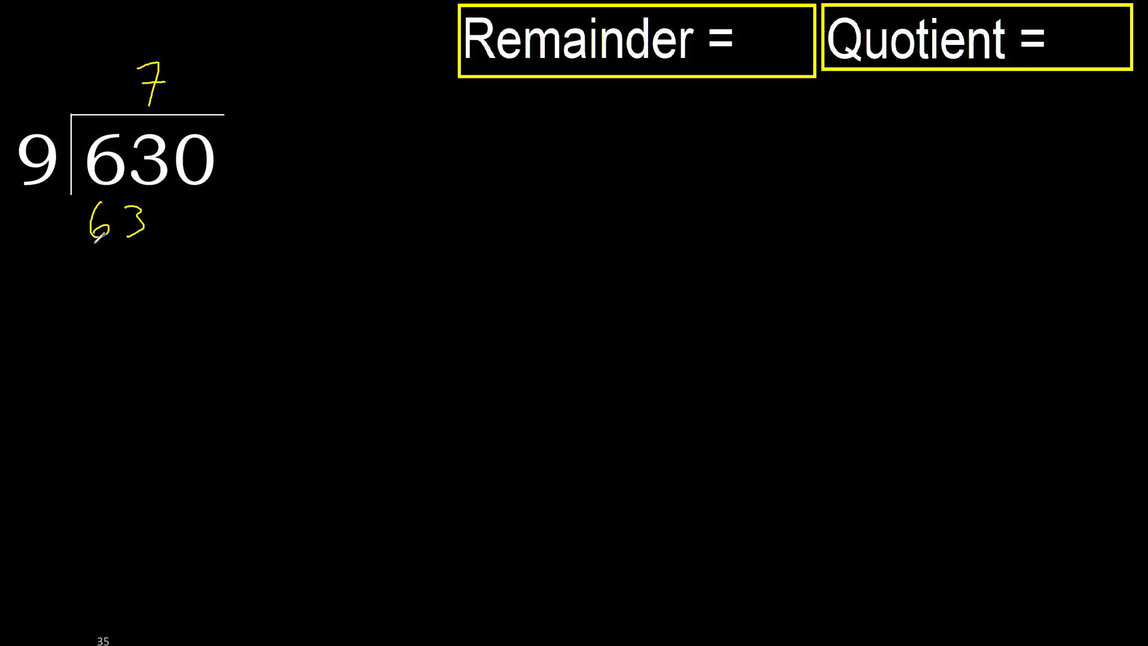
Finish the subtraction to a 0 remainder, complete the quotient 70 and fill Remainder 0, Quotient 70
{"action": "left_click_drag", "start_coordinate": [80, 246], "coordinate": [142, 242]}
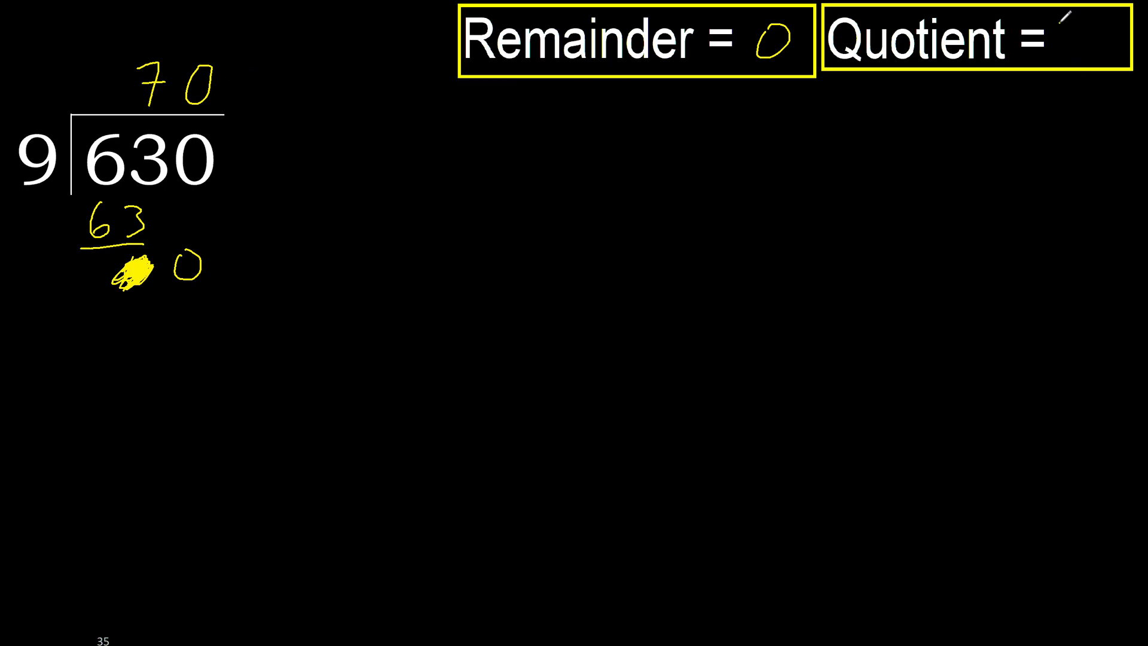
{"action": "type", "text": "70"}
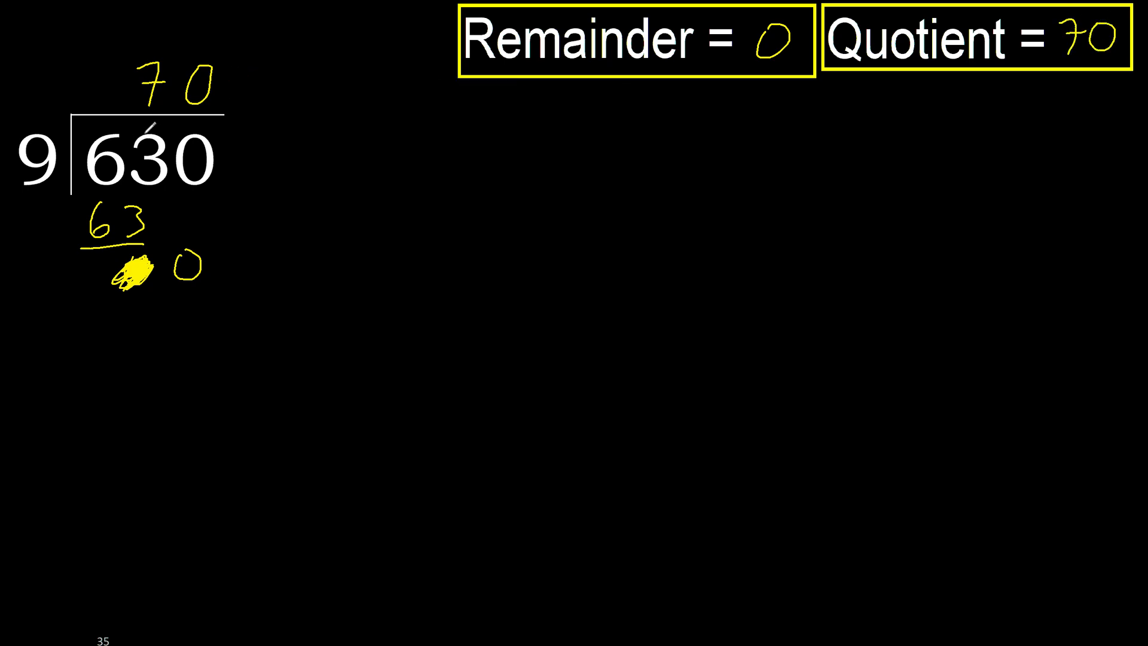